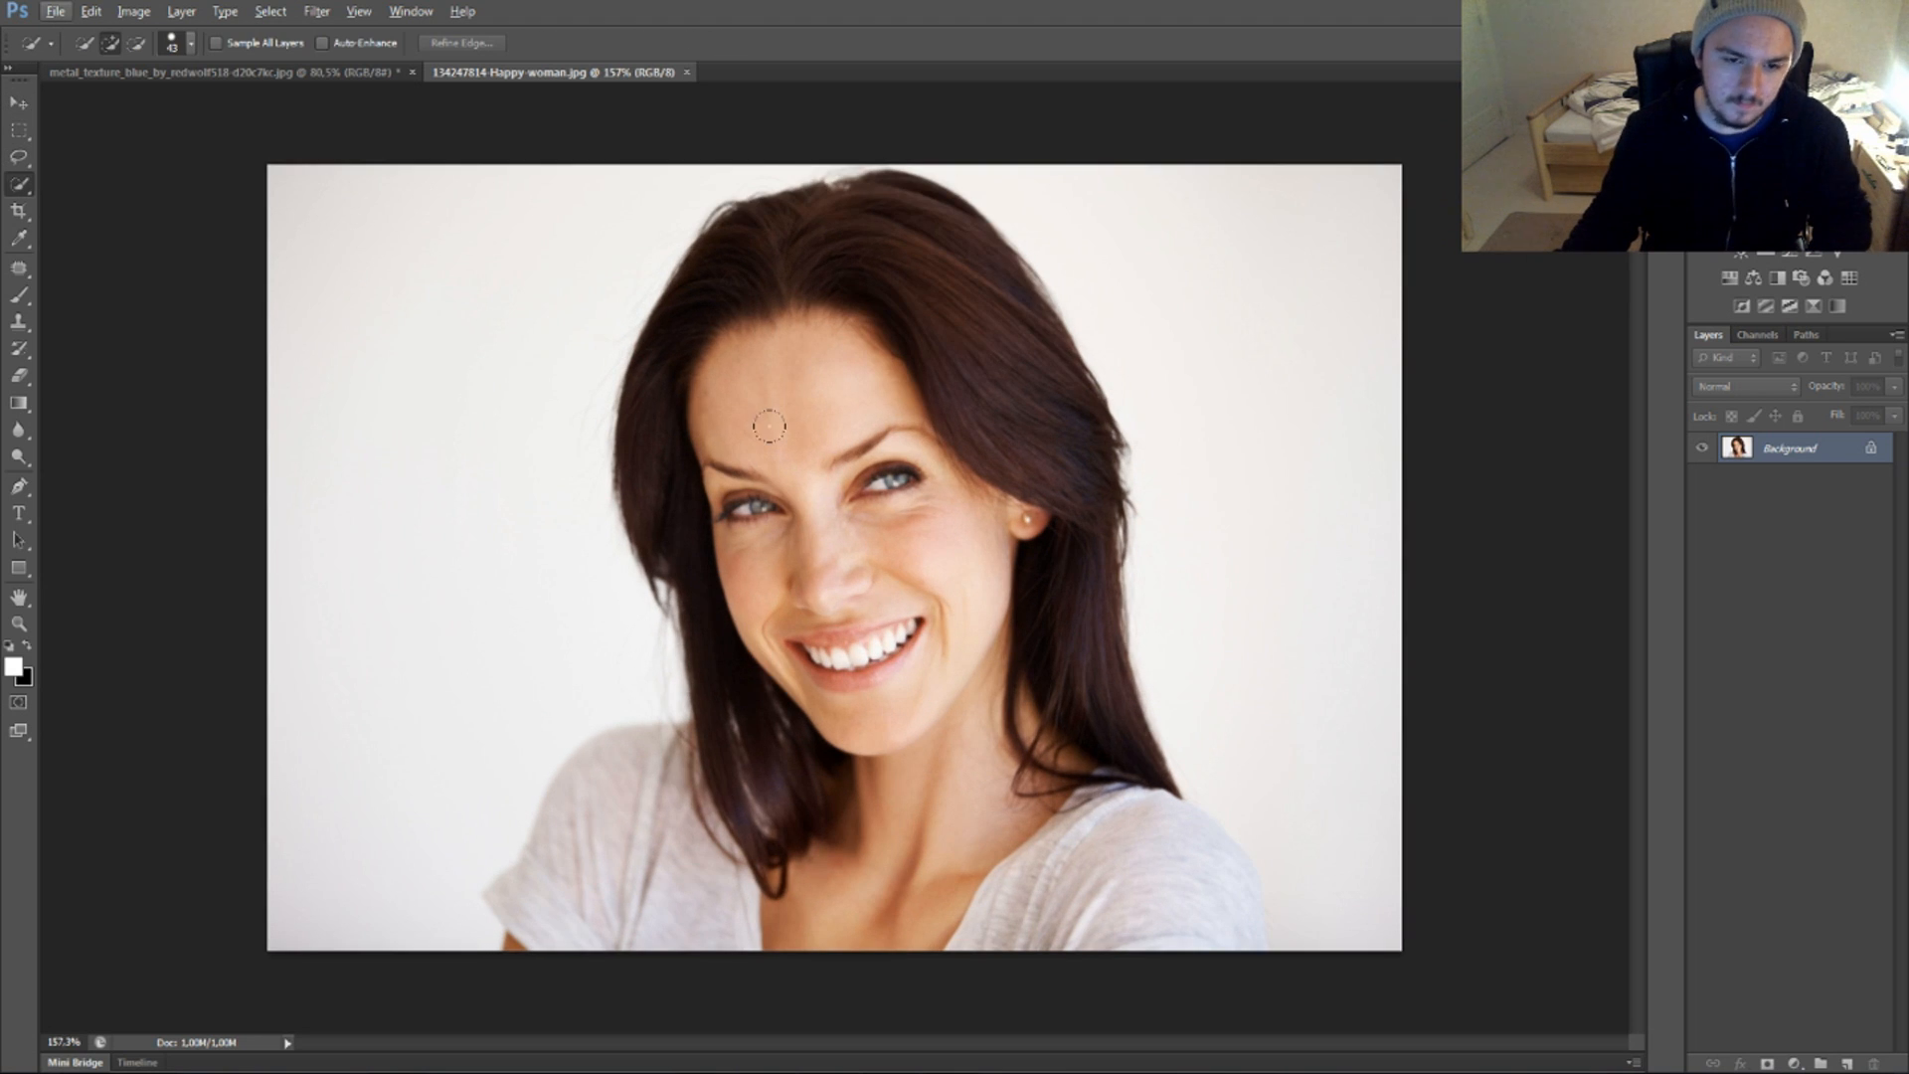
Paint a Quick Selection over the woman to separate her from the white background
{"action": "left_click_drag", "start_coordinate": [766, 426], "coordinate": [938, 365]}
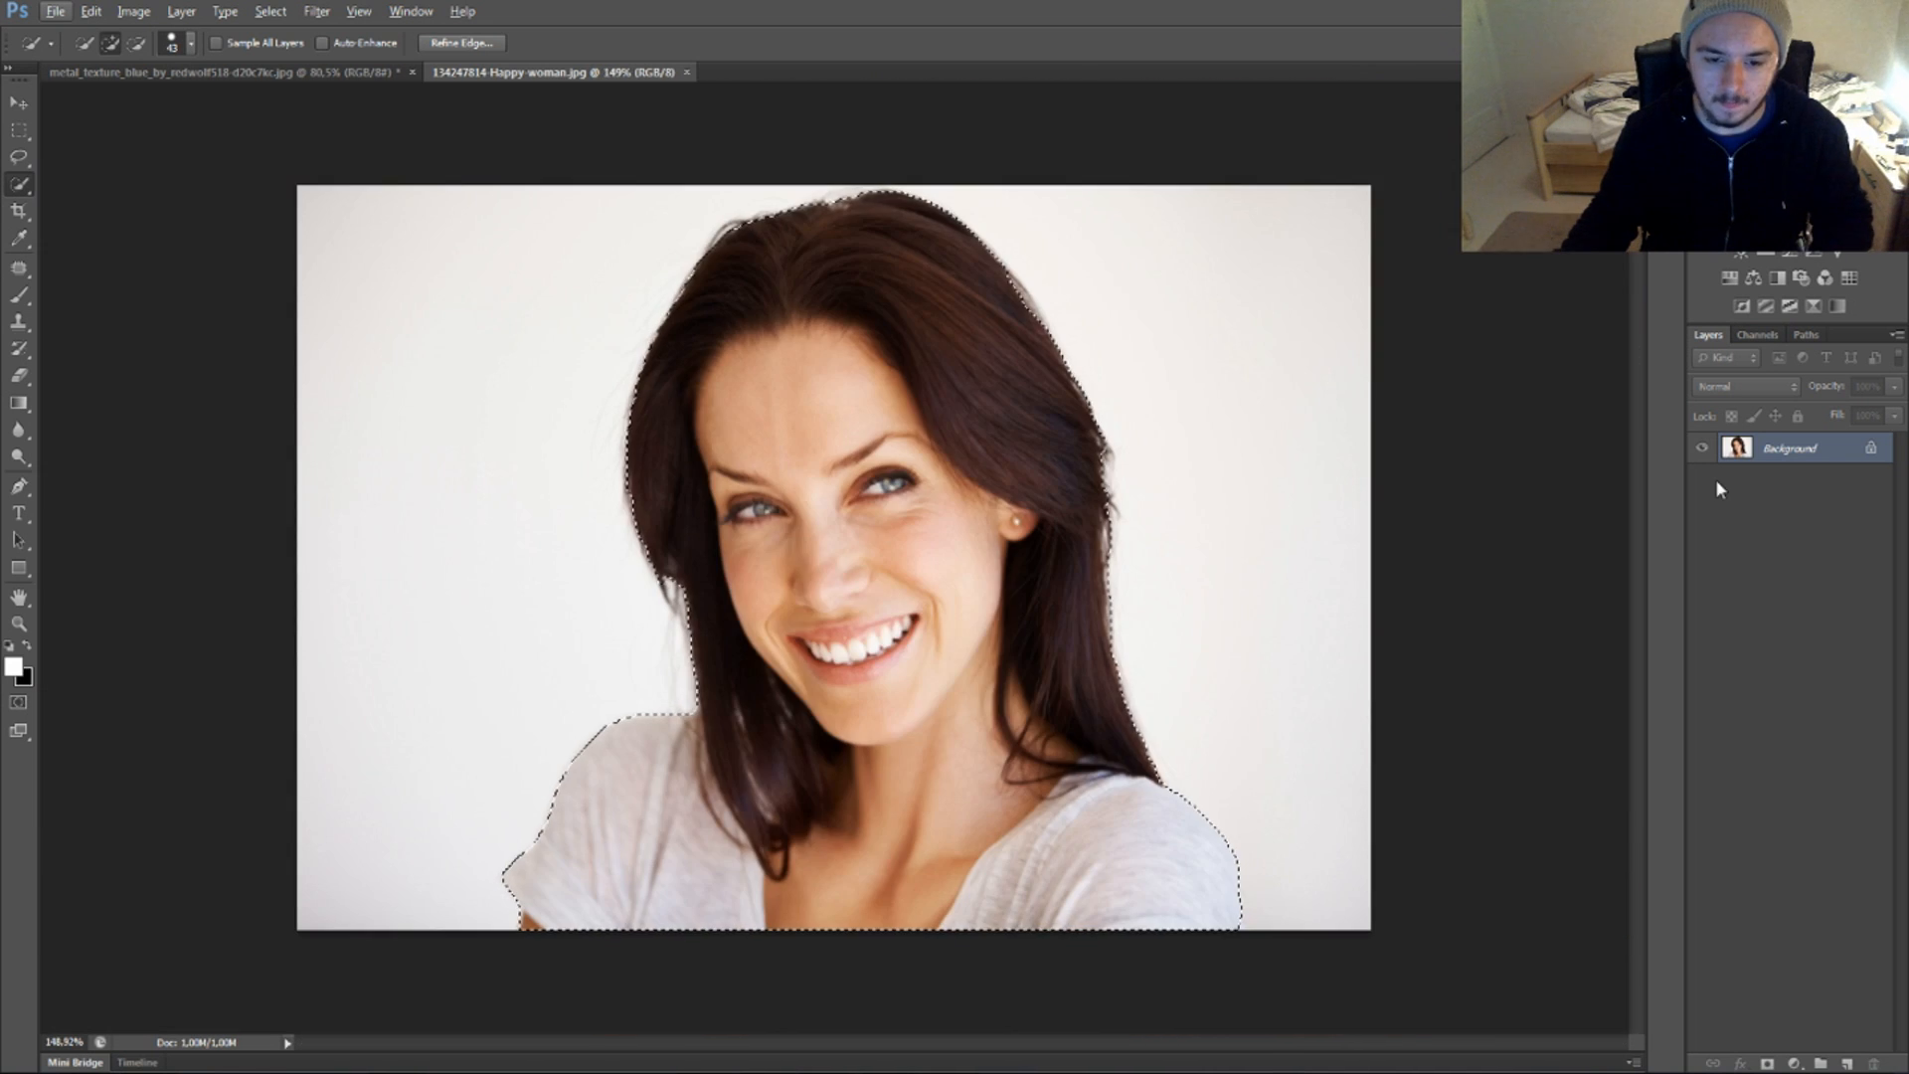
Copy the selected woman, paste her onto the blue metal texture, and start Free Transform
{"action": "key", "text": "ctrl+c"}
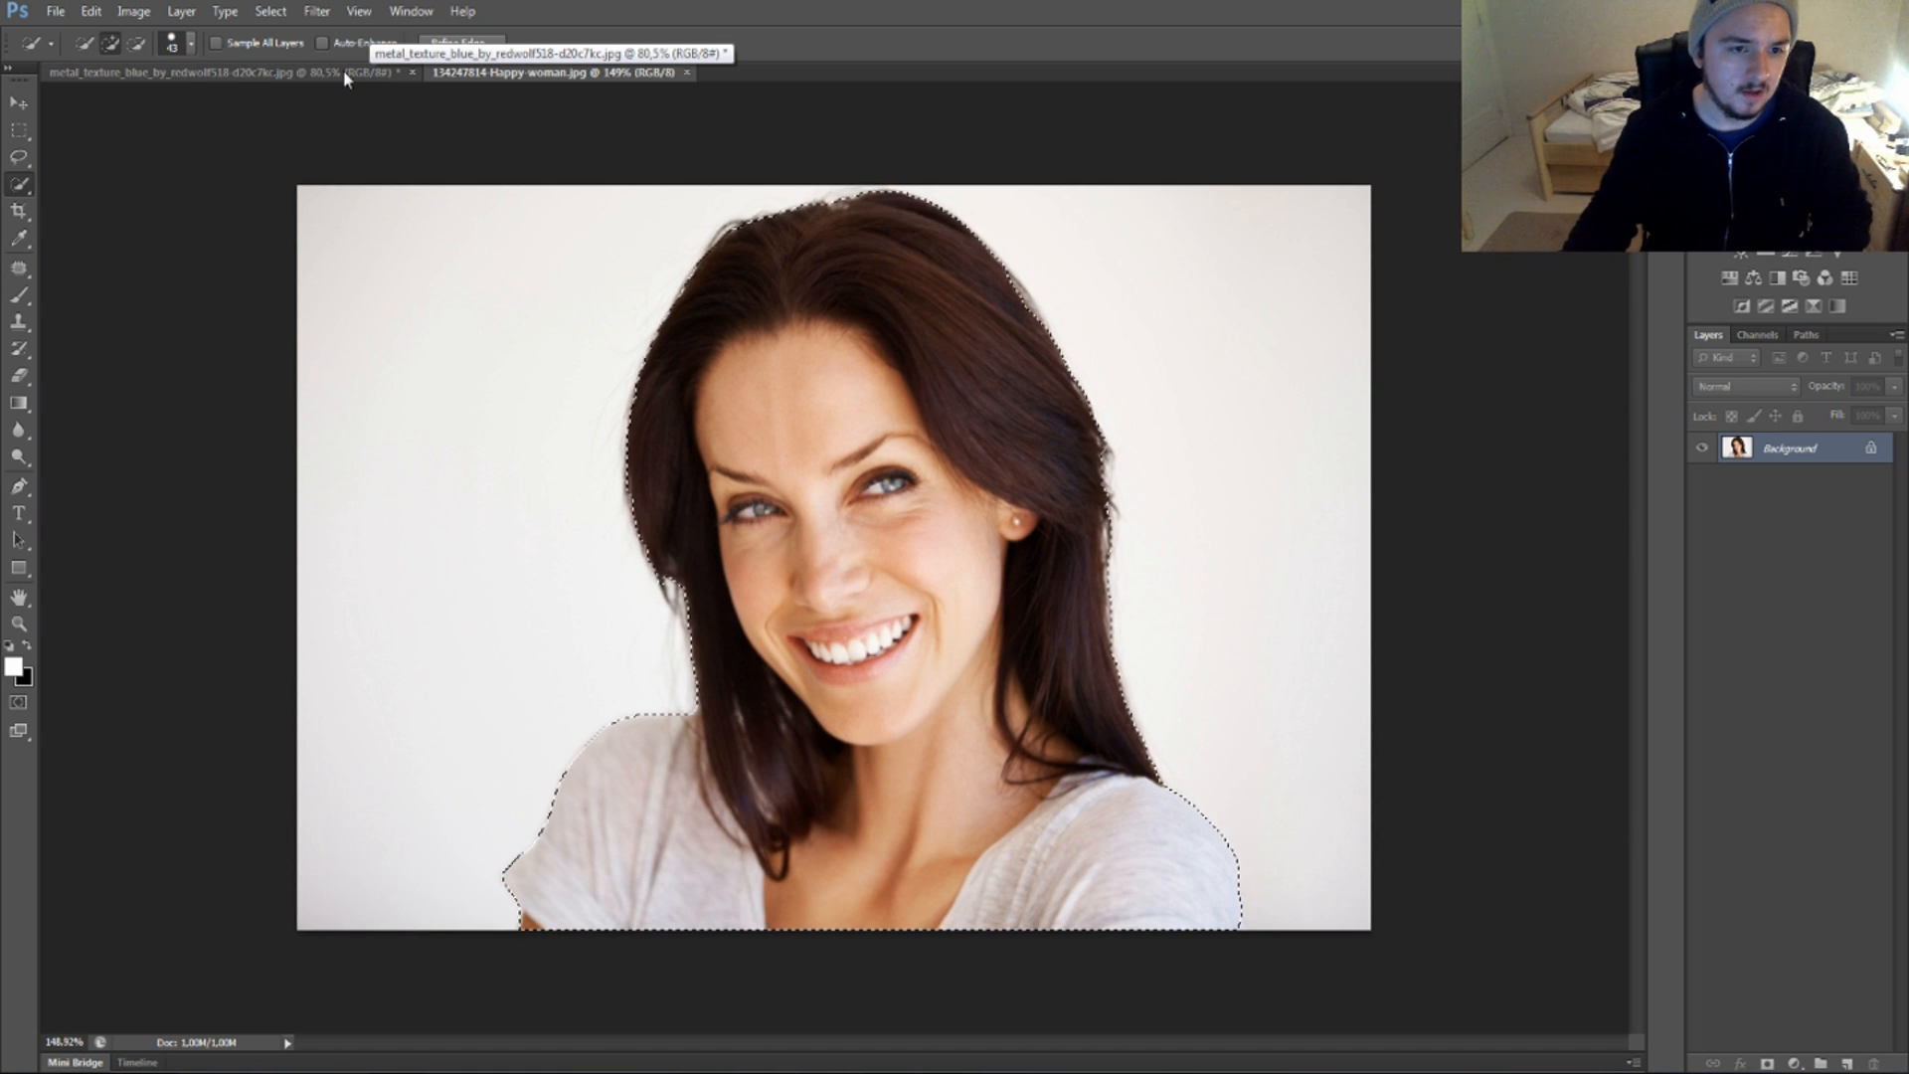
{"action": "key", "text": "ctrl+v"}
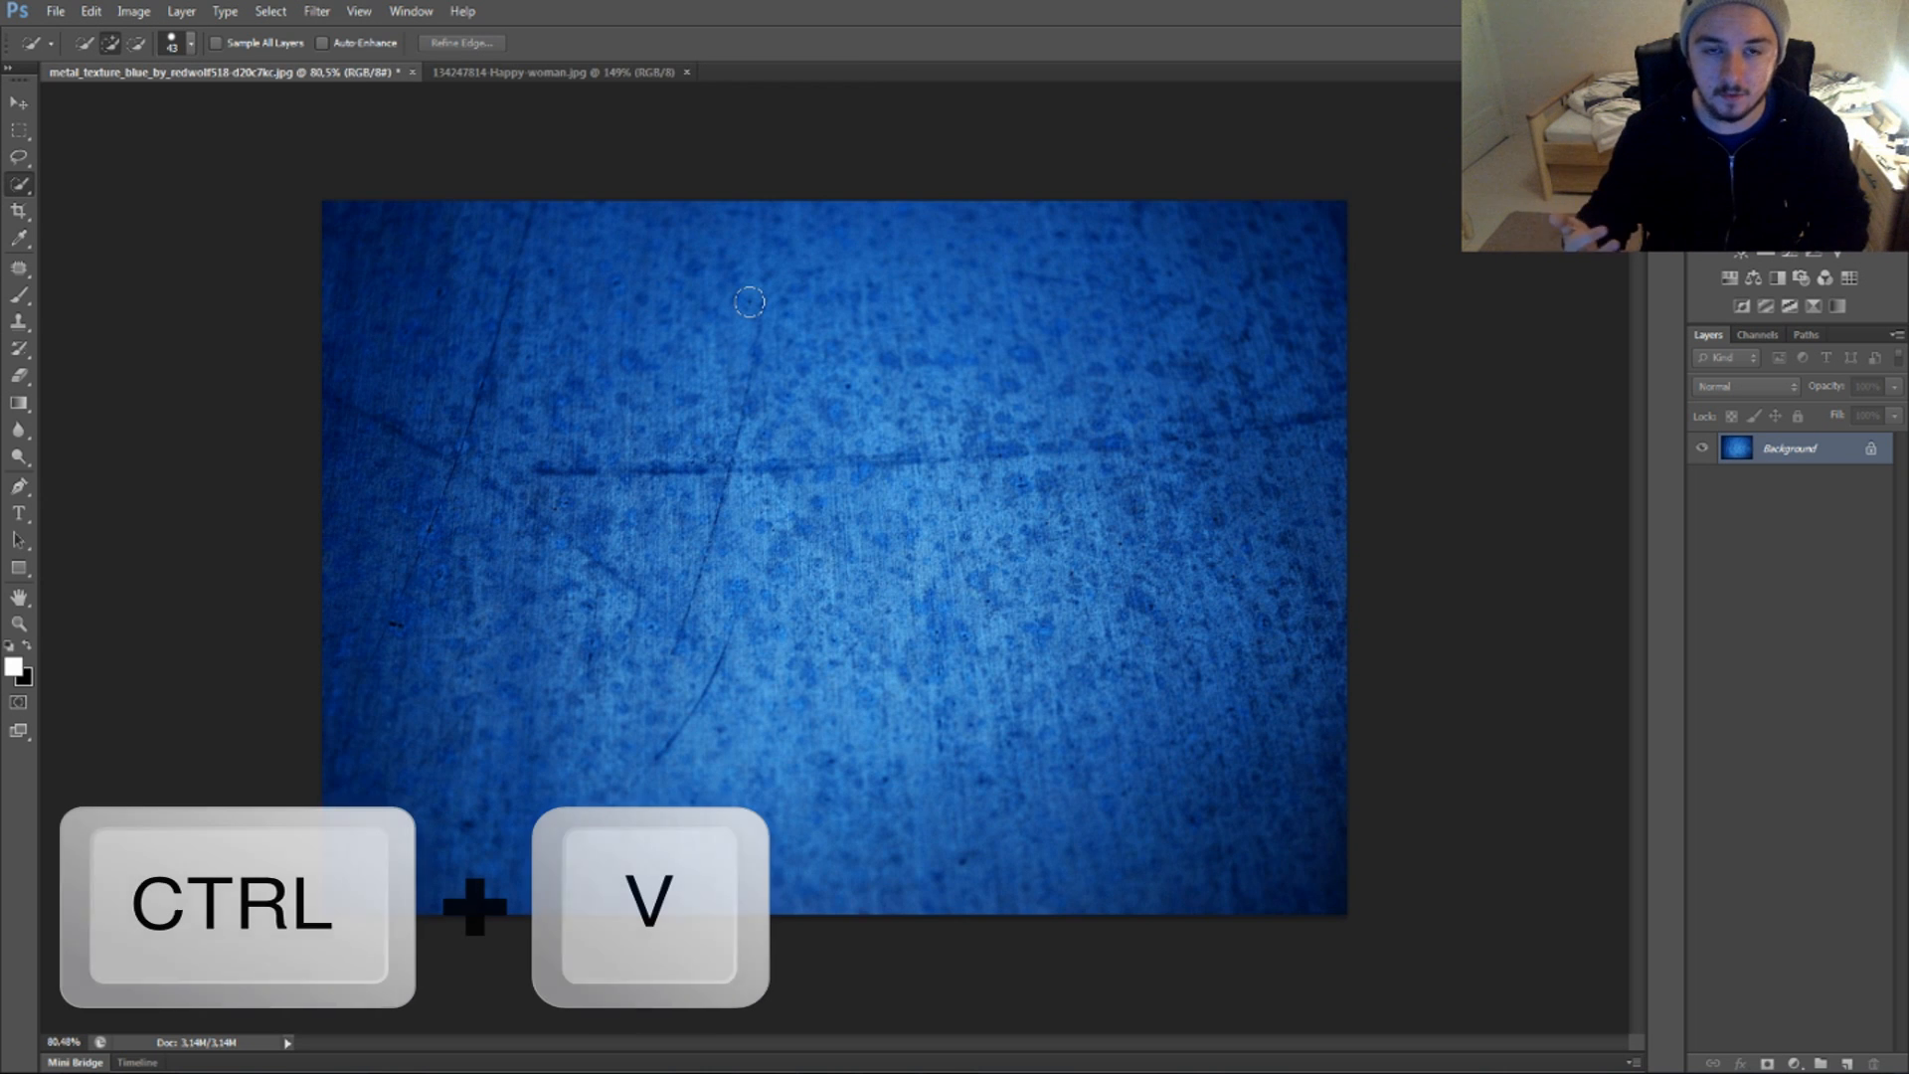
{"action": "key", "text": "ctrl+v"}
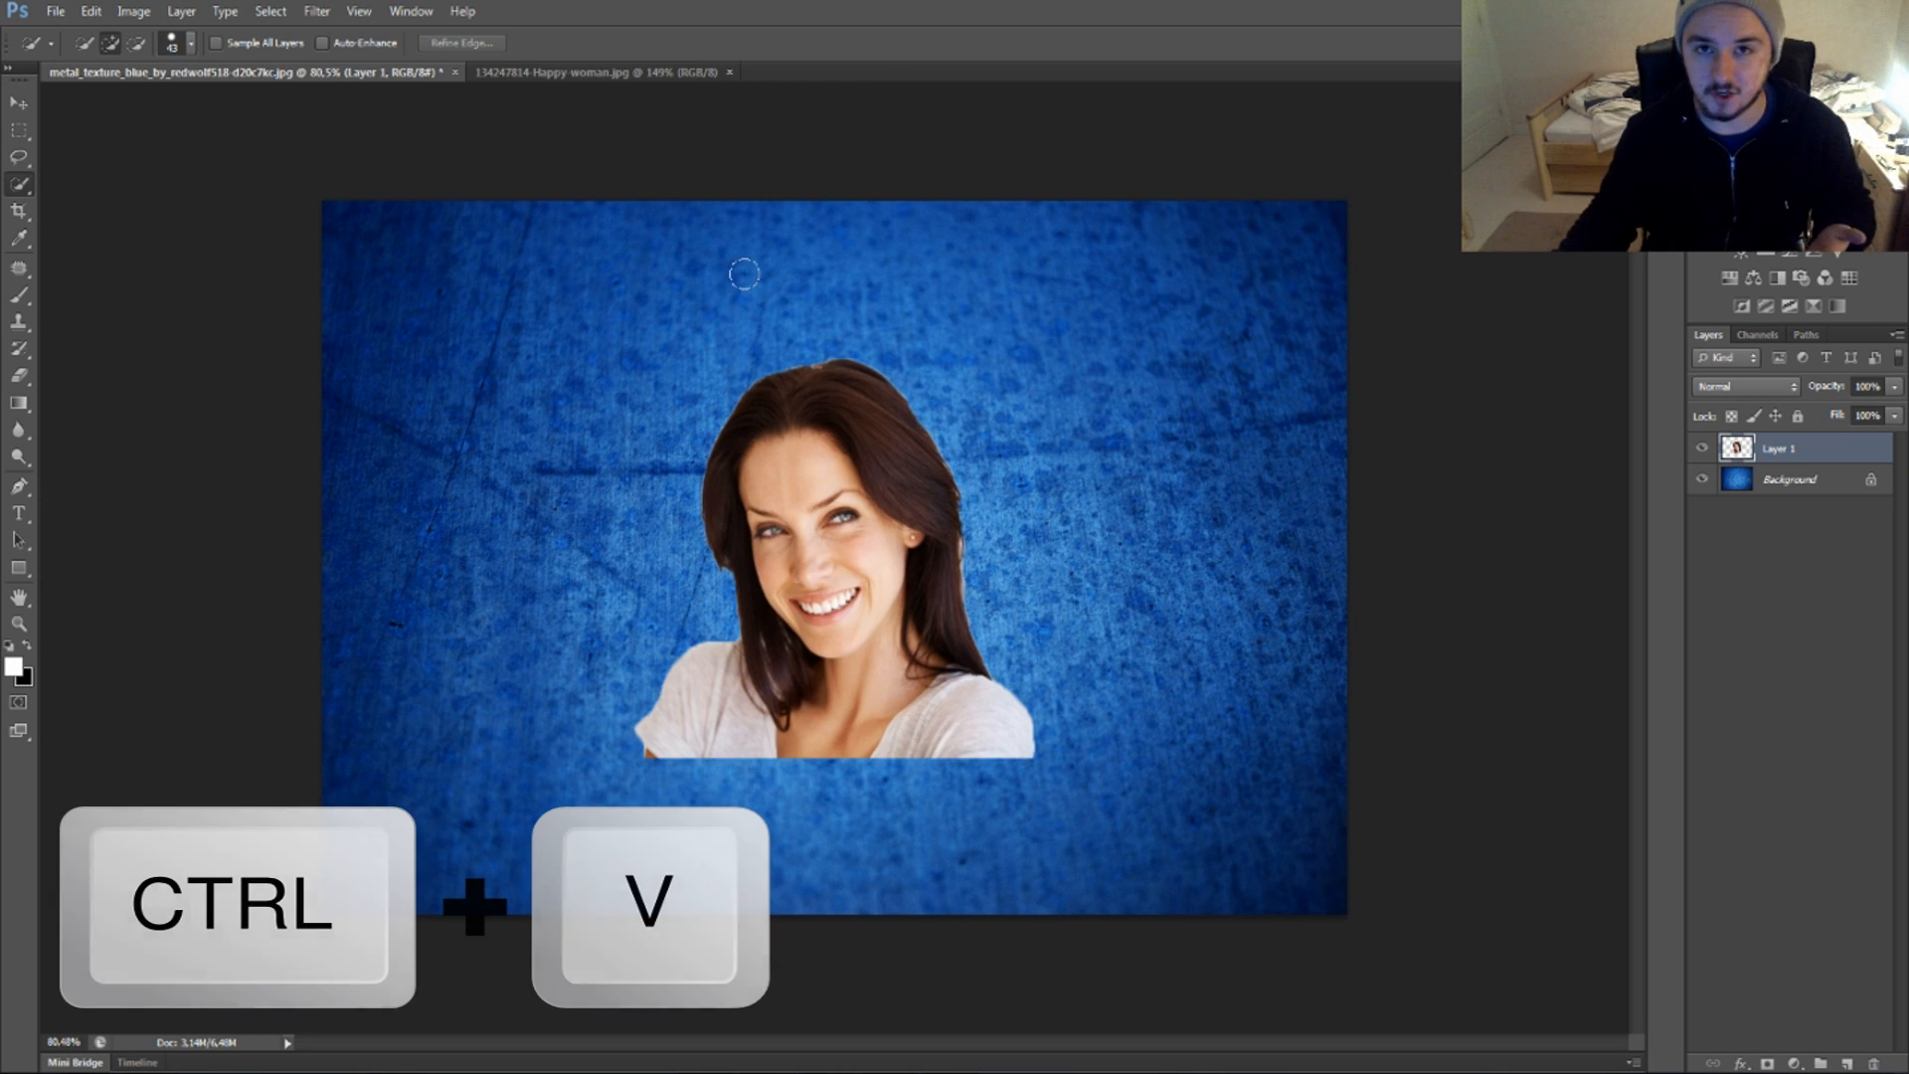
{"action": "left_click", "coordinate": [91, 11]}
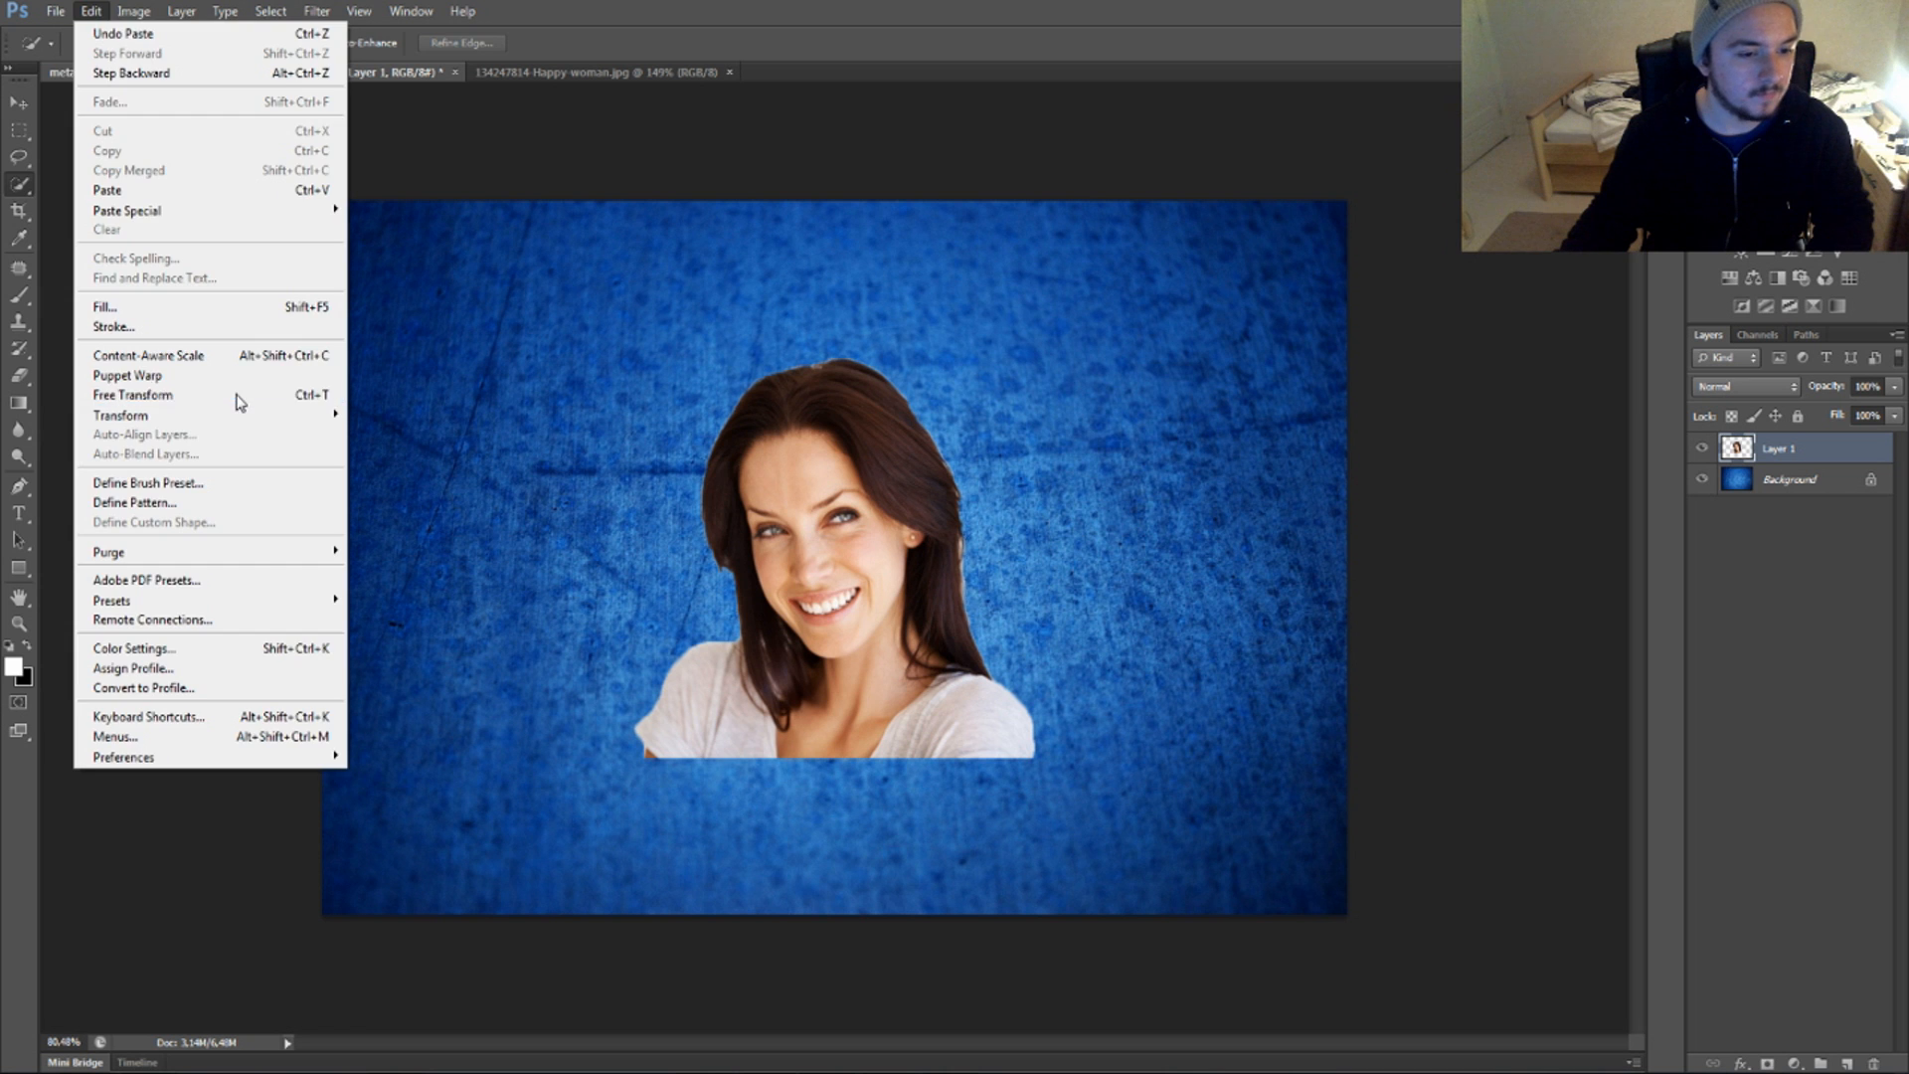
{"action": "left_click", "coordinate": [132, 394]}
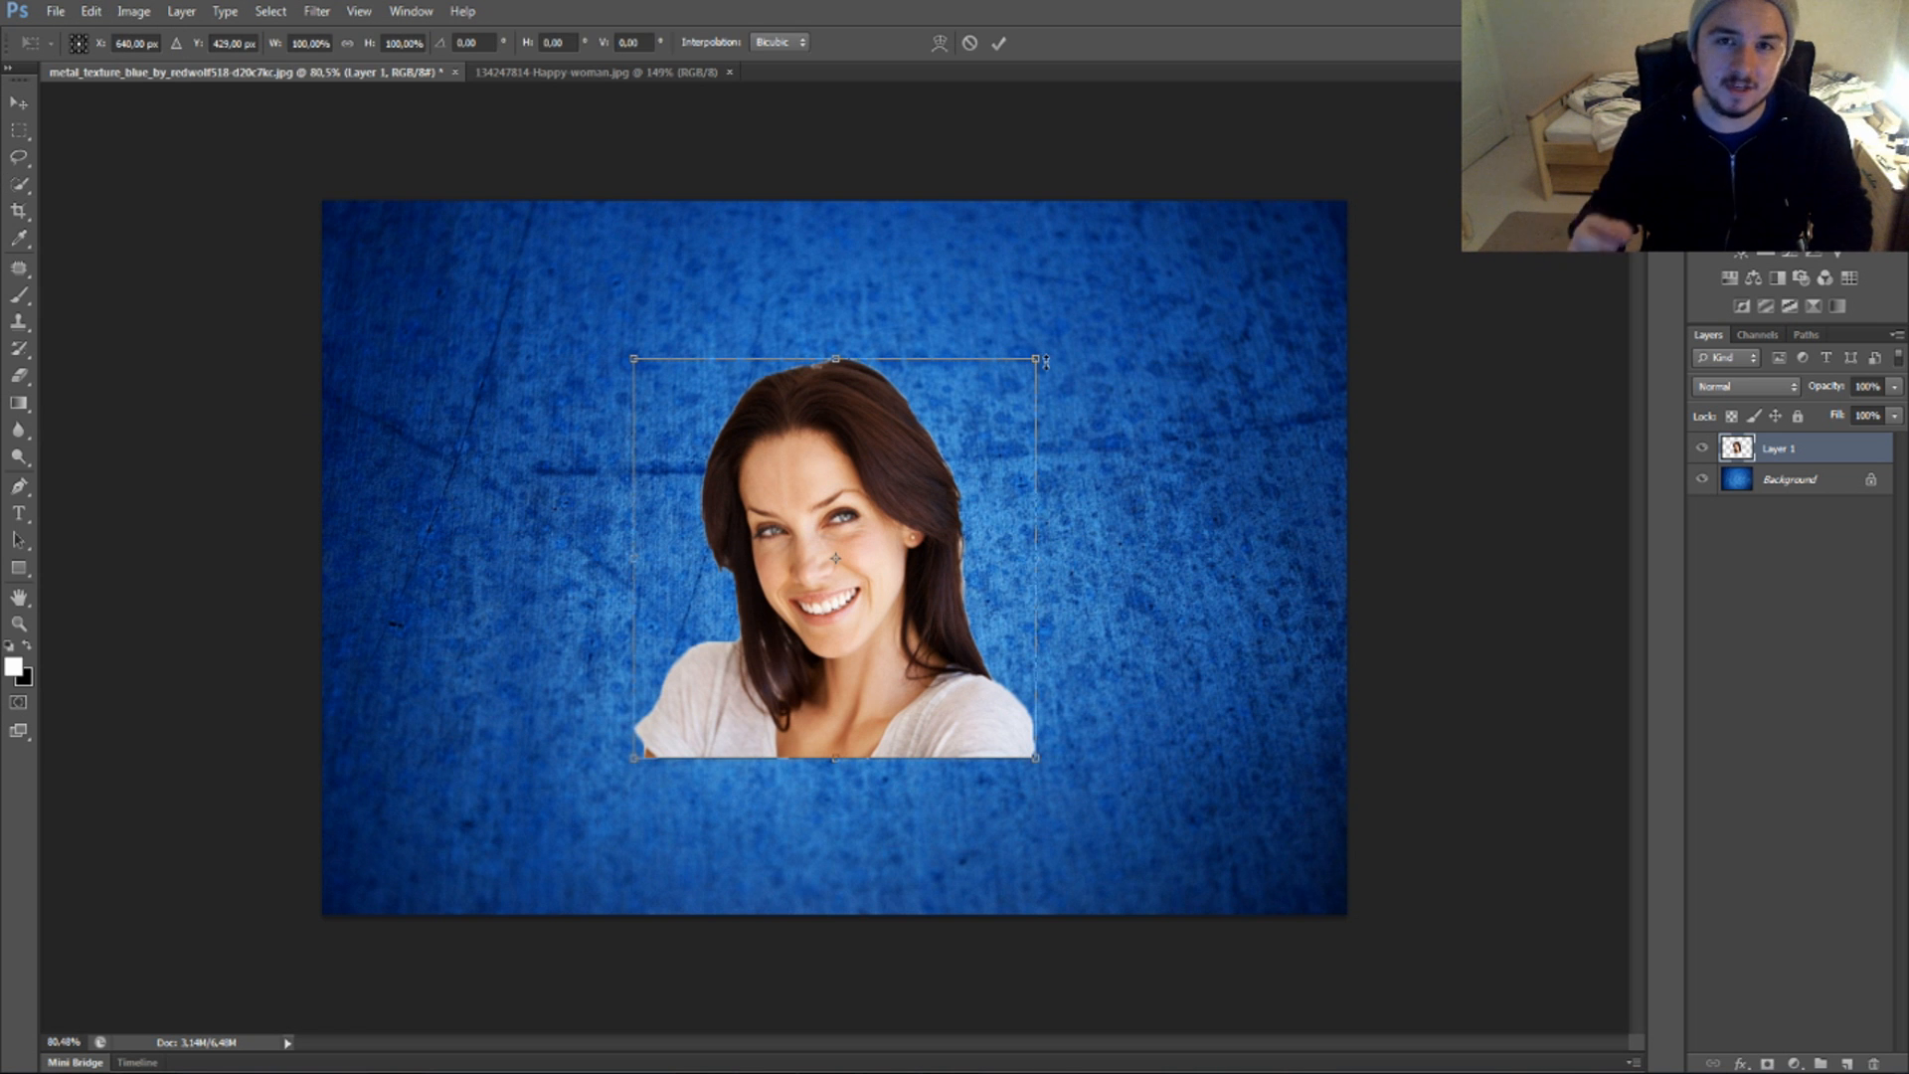